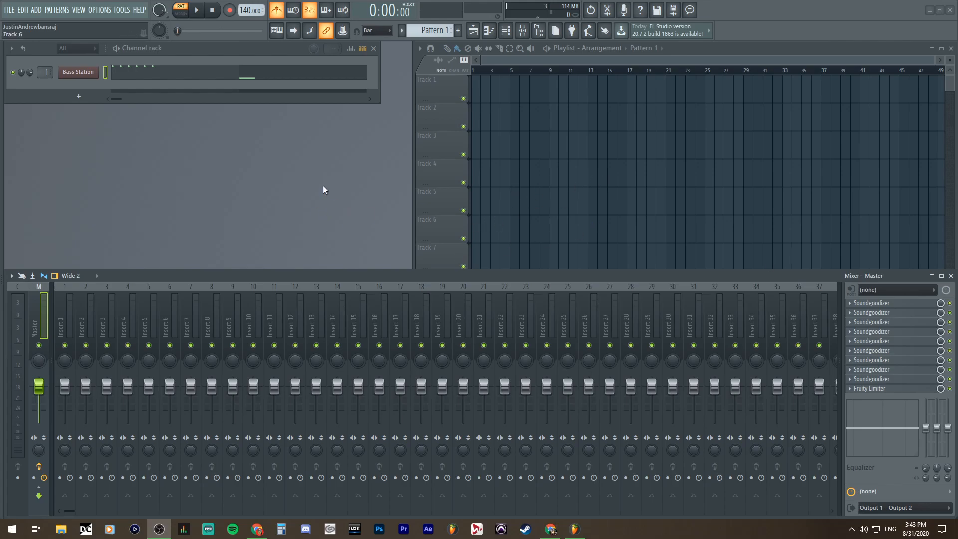
mouse_move(312, 186)
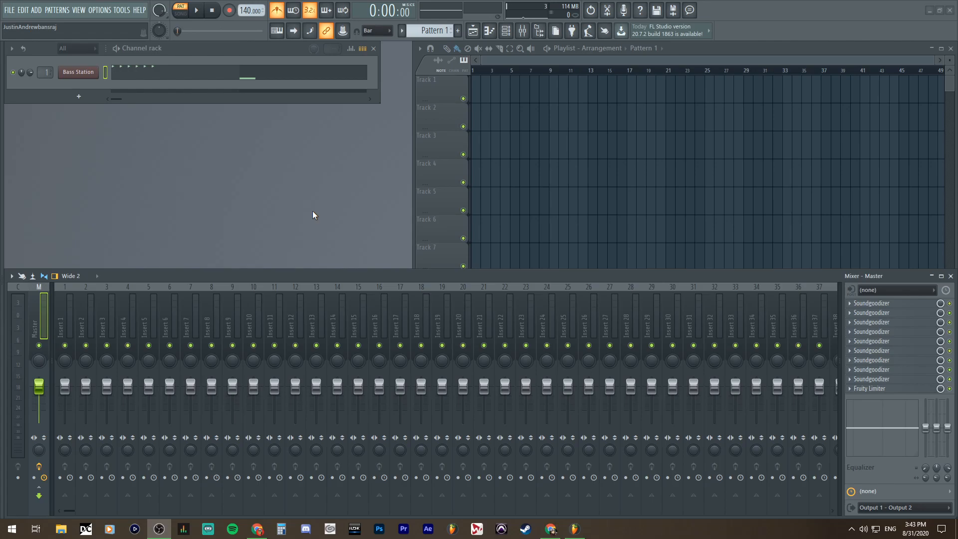
mouse_move(246, 54)
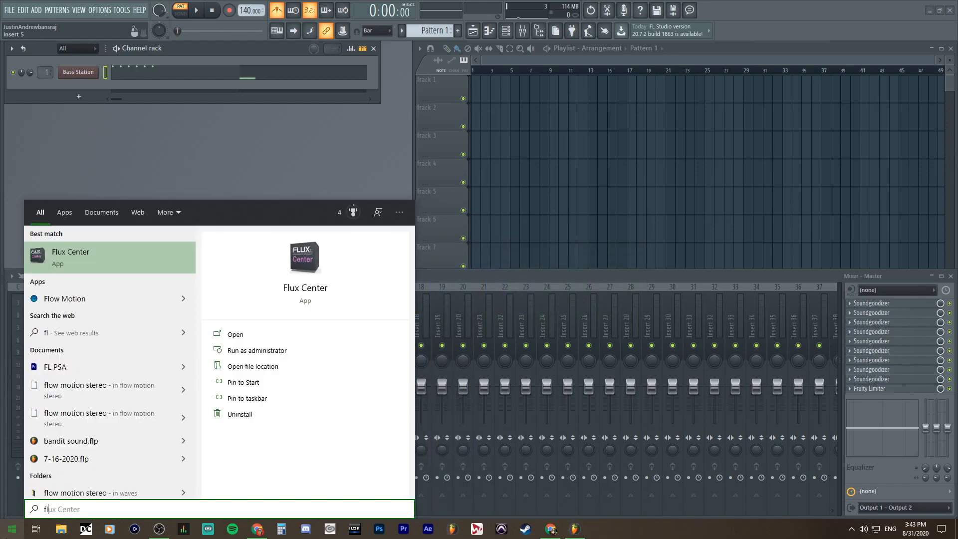
- Search the Start menu for 'flstudio' to launch a second FL Studio 20 instance
text(flstudio)
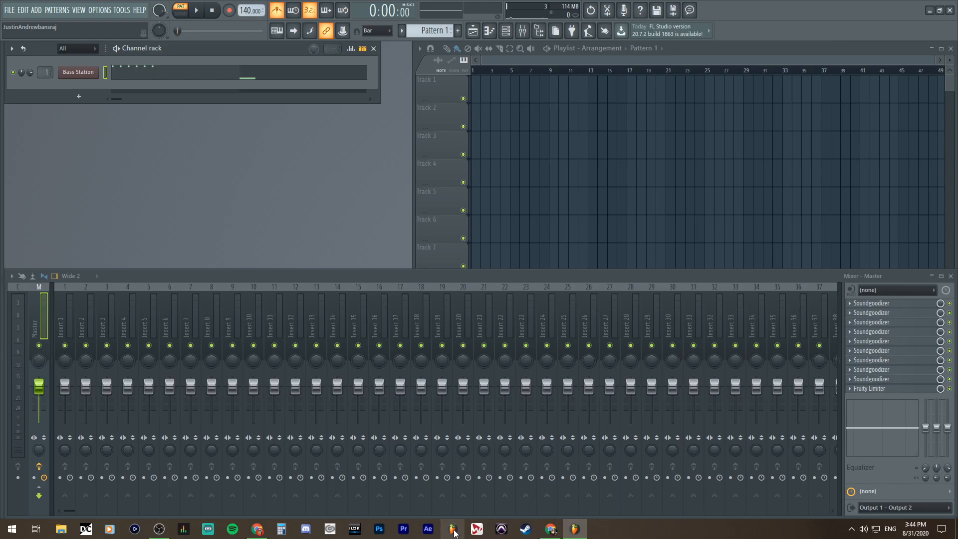
mouse_move(452, 528)
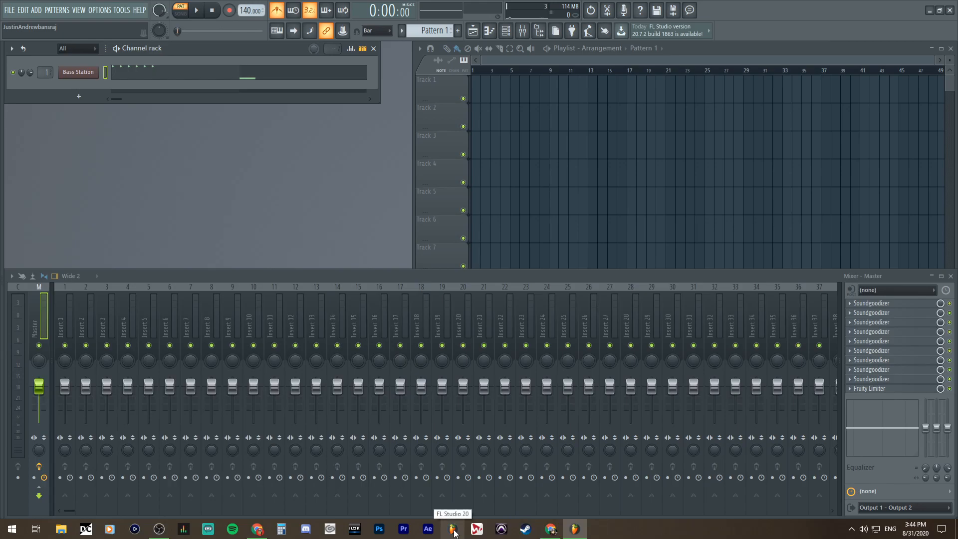
mouse_move(573, 528)
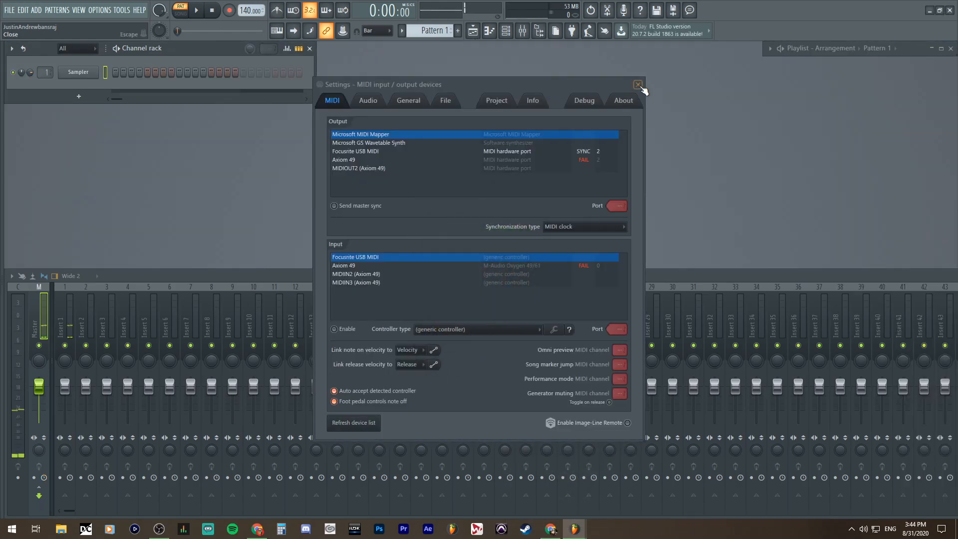
- Close the Settings – MIDI window and move the collapsed Playlist aside
click(637, 85)
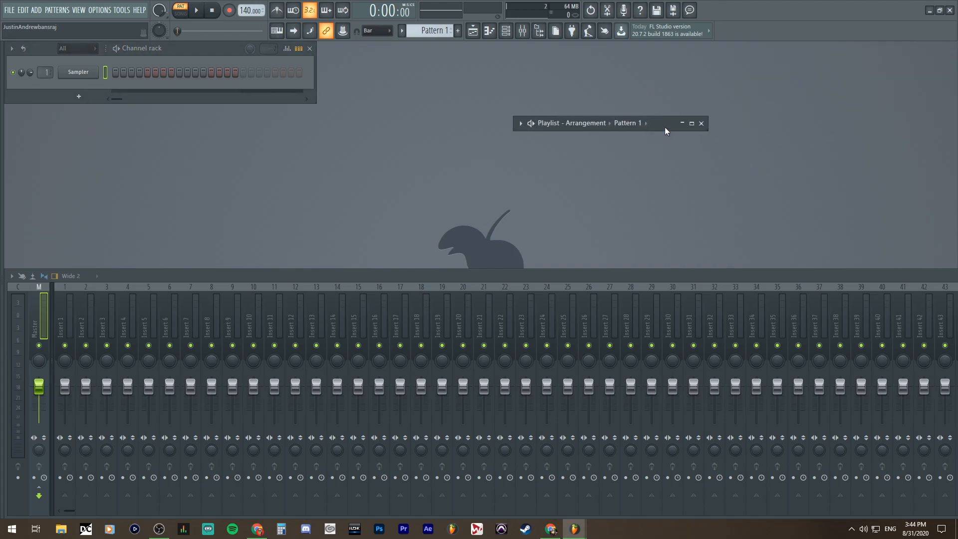
drag(611, 123, 830, 48)
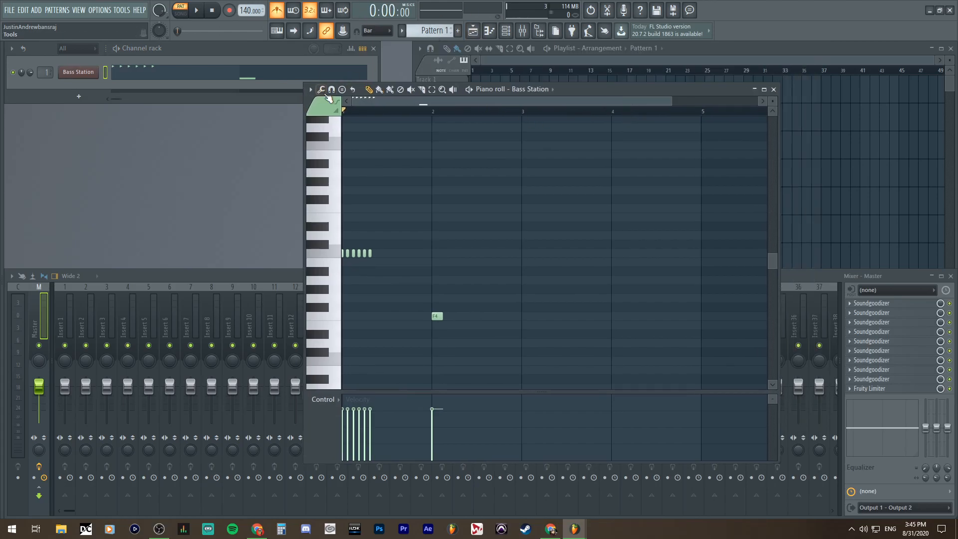
- Open the Bass Station piano roll options menu to reach File > Save score as
click(310, 90)
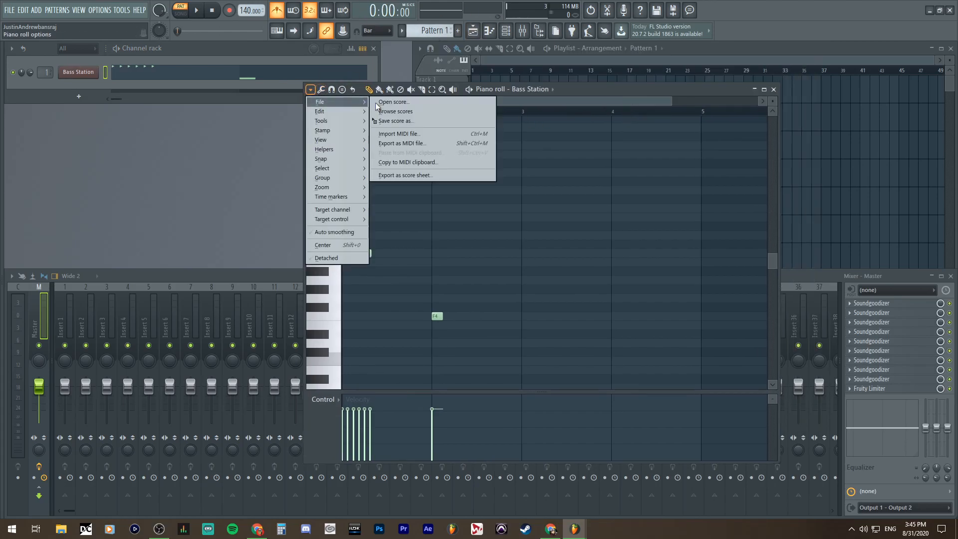
mouse_move(395, 120)
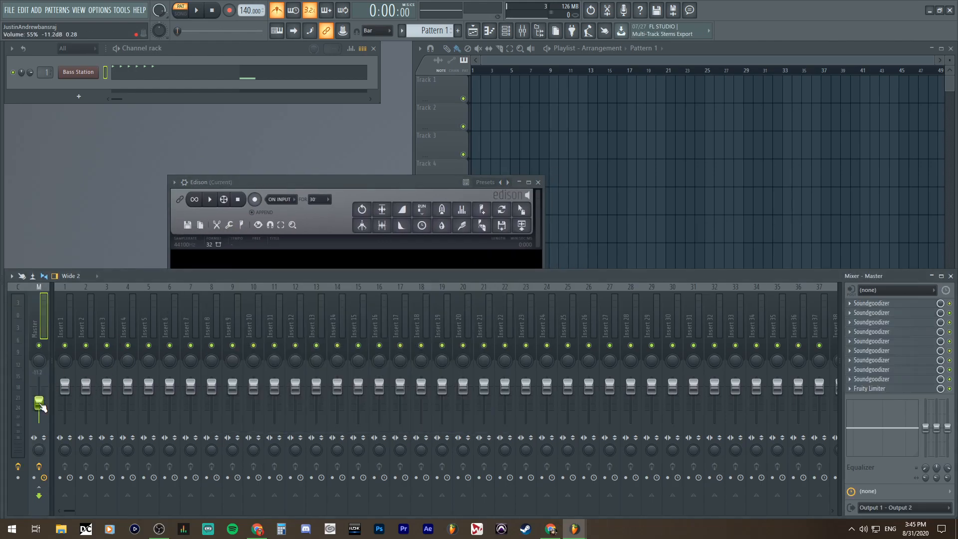
- Set Edison's record mode to Now, record the pattern playback, then stop
click(279, 199)
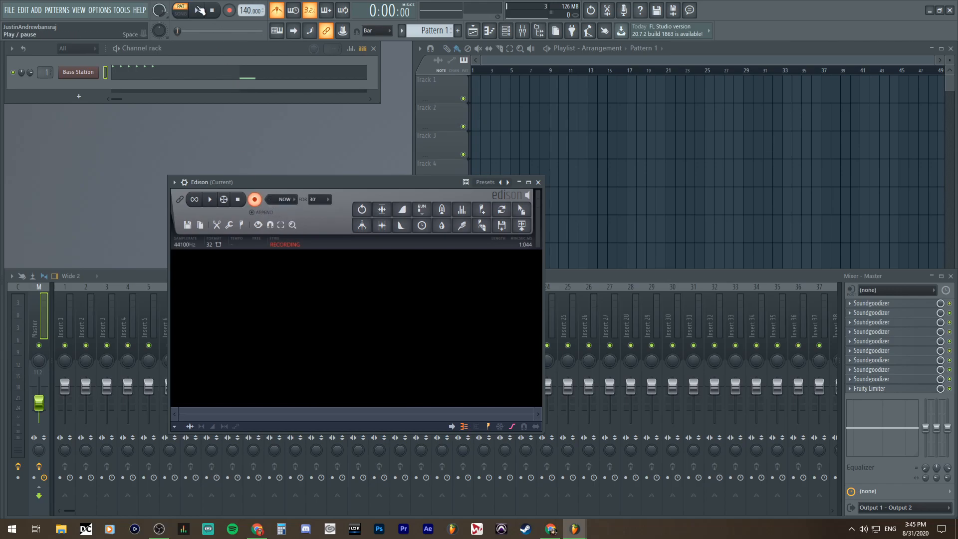
click(255, 199)
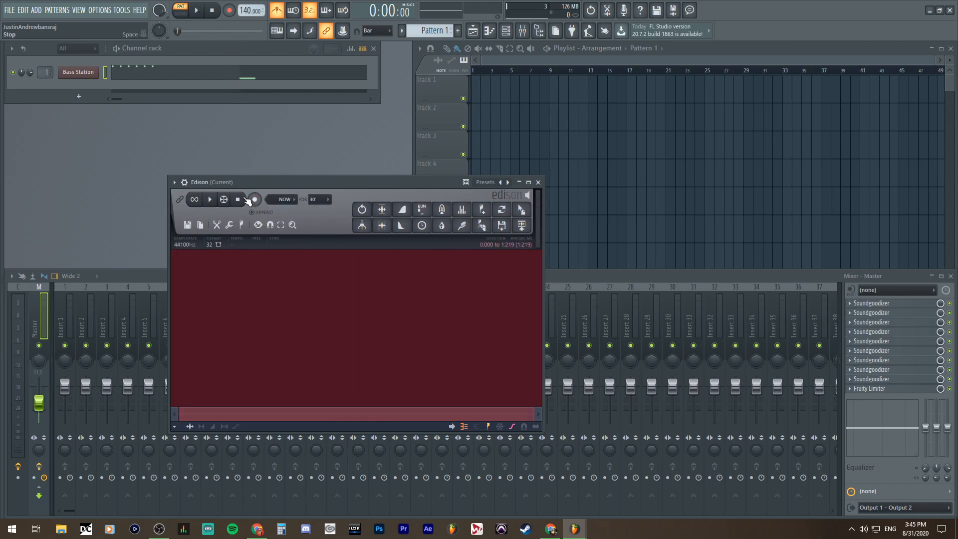
click(255, 199)
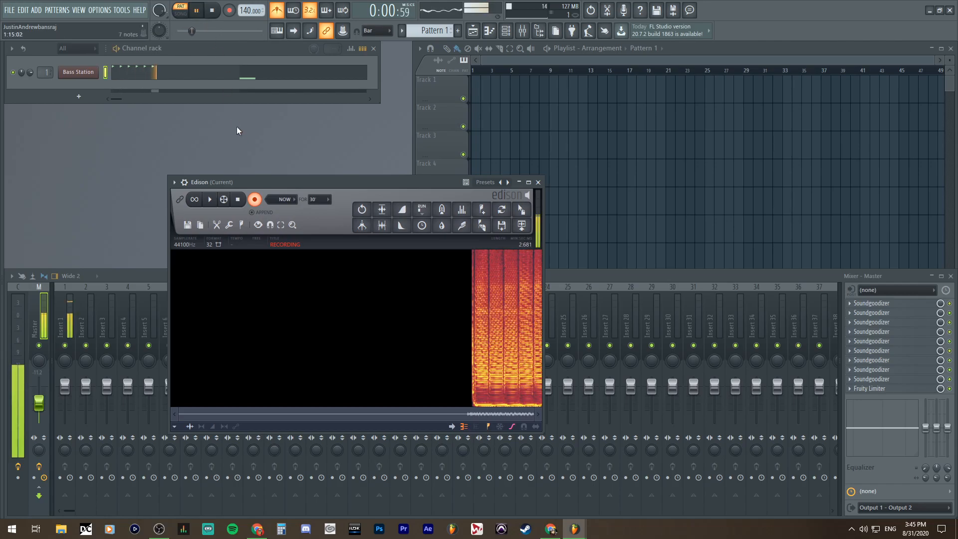
click(212, 10)
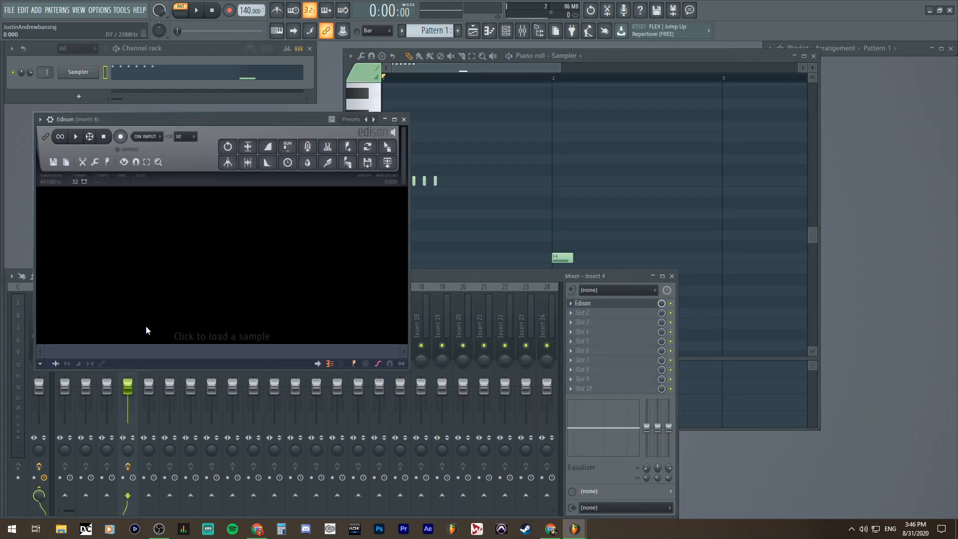
- Switch to the original project and open the recorded Edison's plugin options menu
click(221, 275)
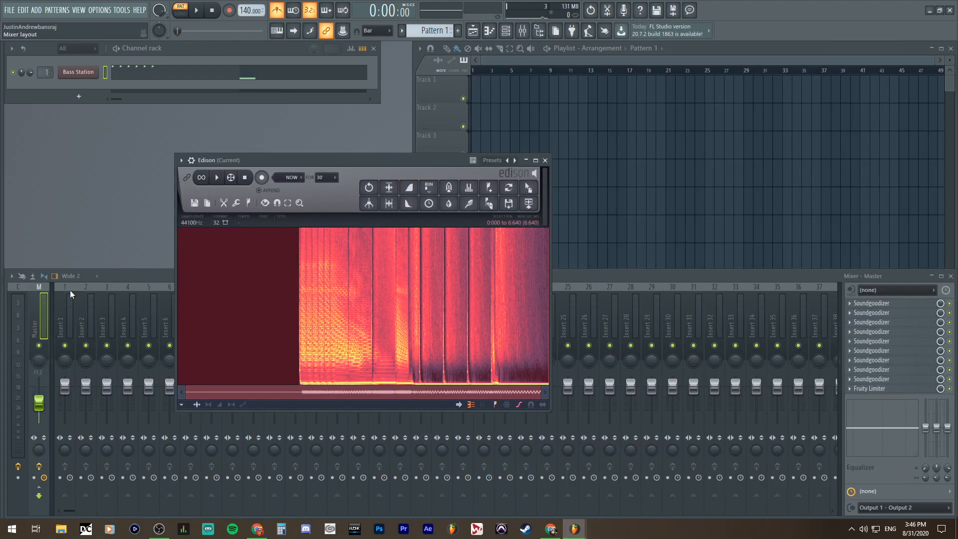
click(182, 160)
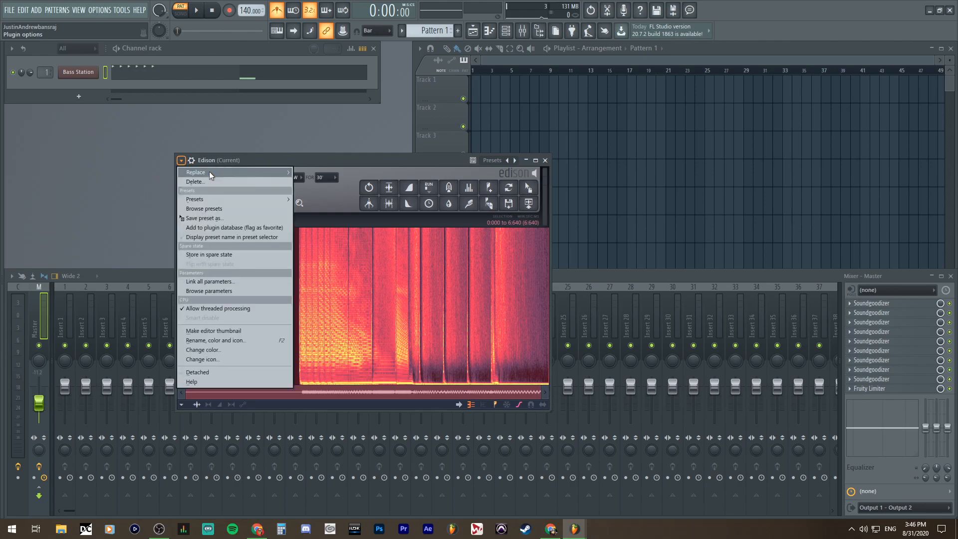